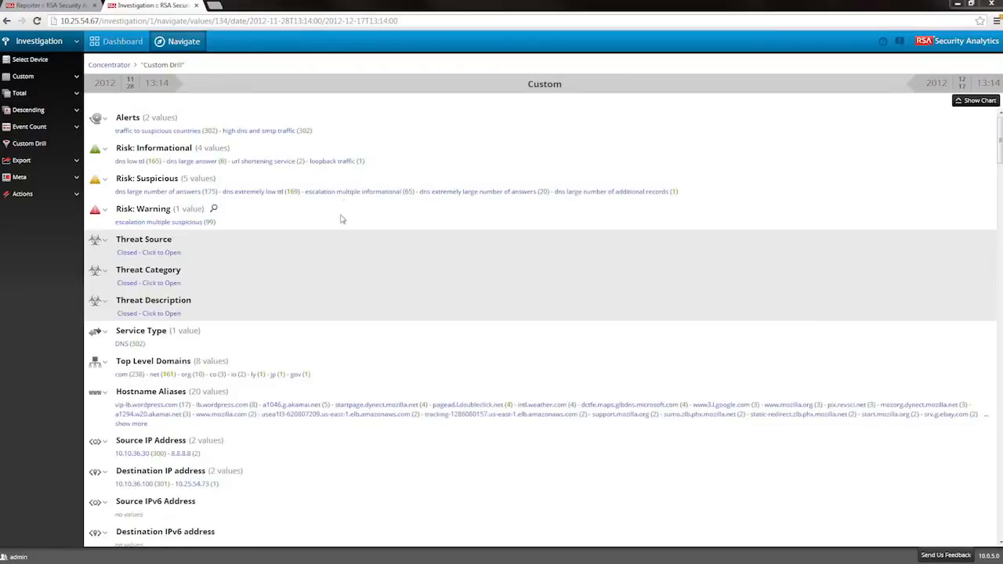
mouse_move(245, 323)
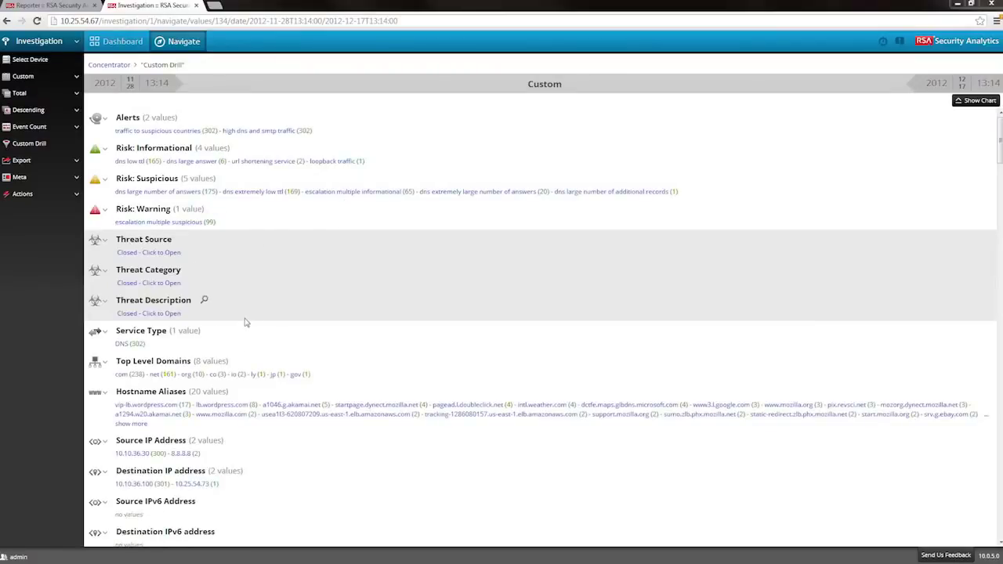
mouse_move(160, 342)
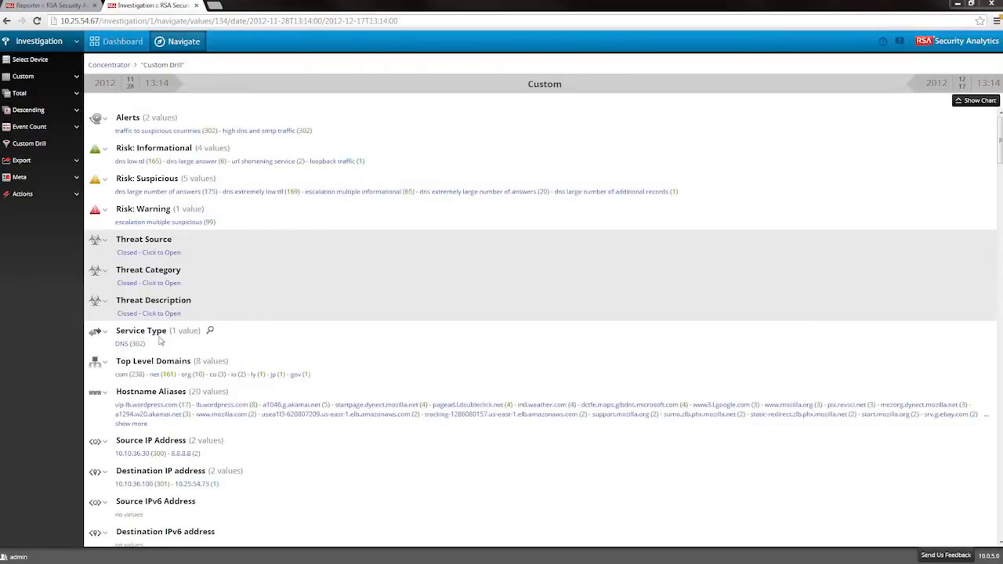
mouse_move(269, 442)
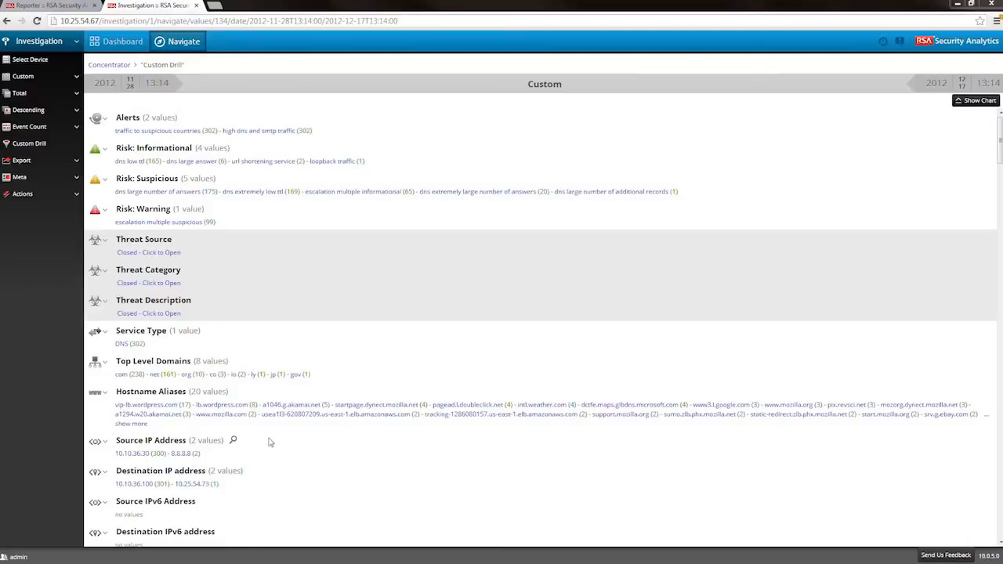
Step: Drill into source IP 10.10.36.30 and review its destinations, actions and user accounts
click(262, 130)
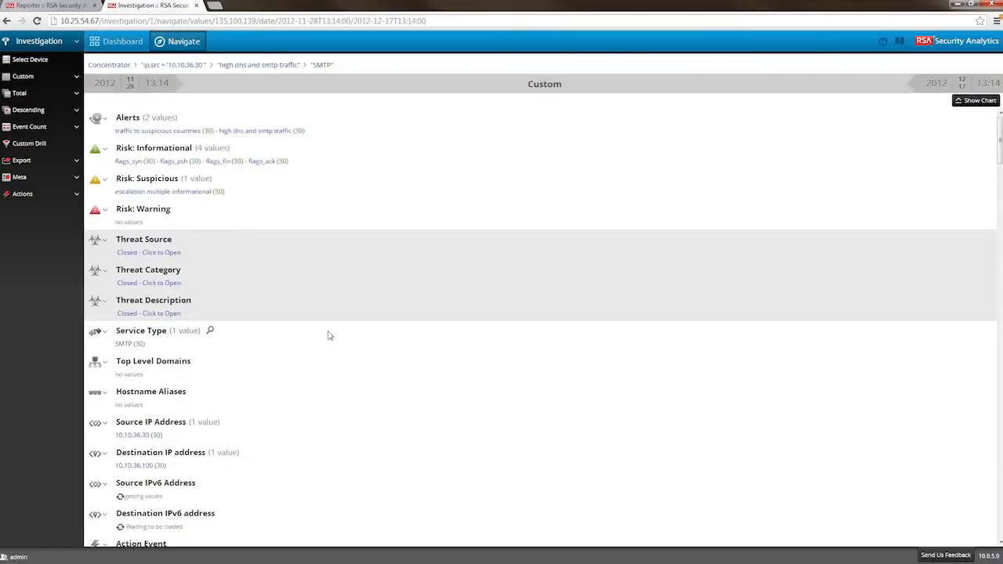
scroll(down, 3)
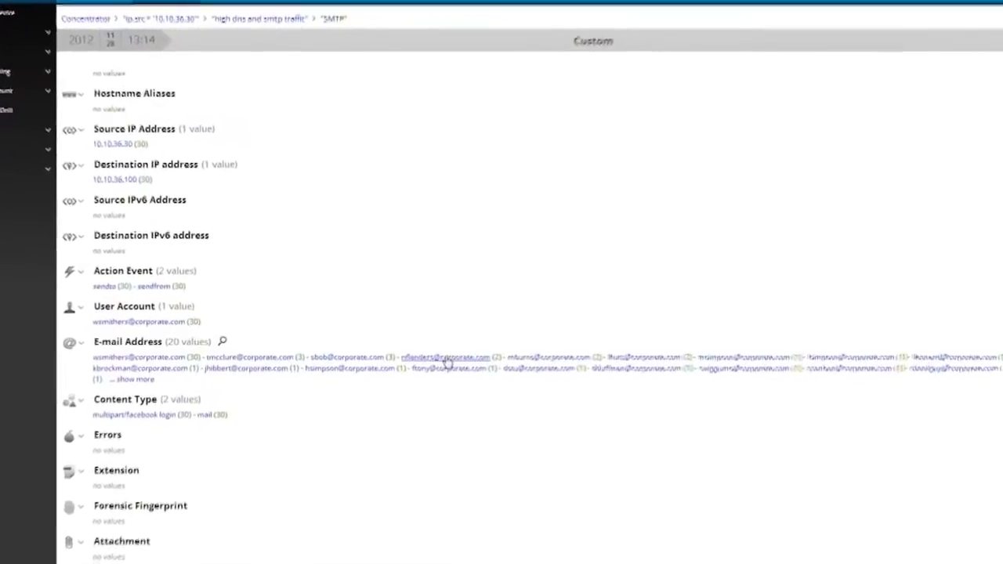
scroll(down, 3)
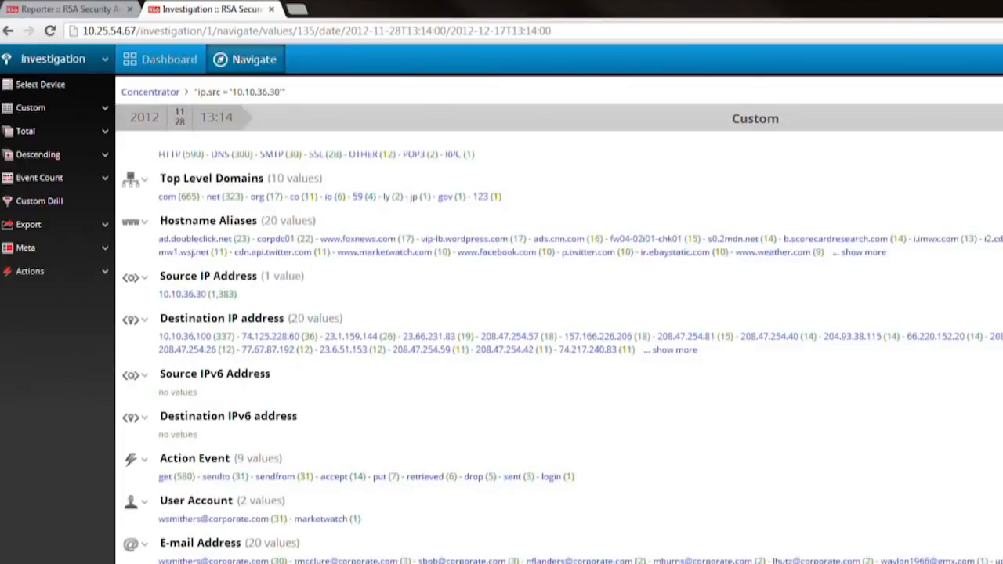
Step: Filter to the 'href domain doesn't match displayed domain' warning, the POP3 service, and view all meta for session 1333
scroll(up, 3)
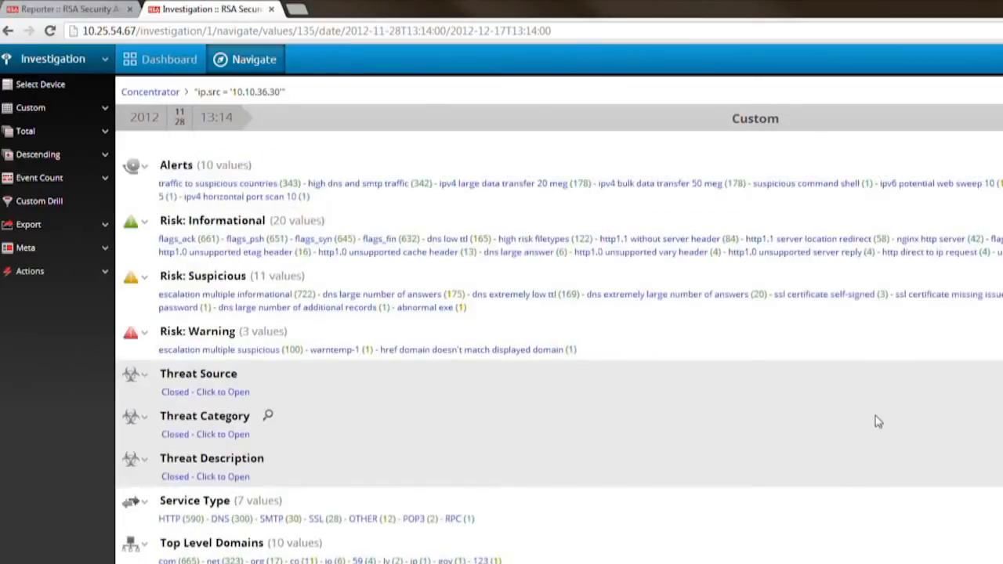
mouse_move(383, 413)
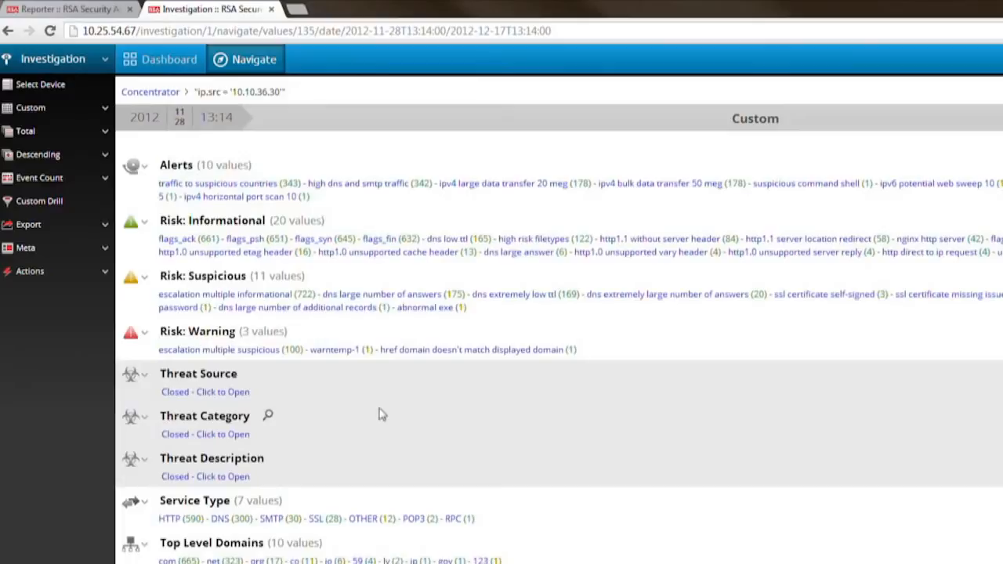
mouse_move(445, 360)
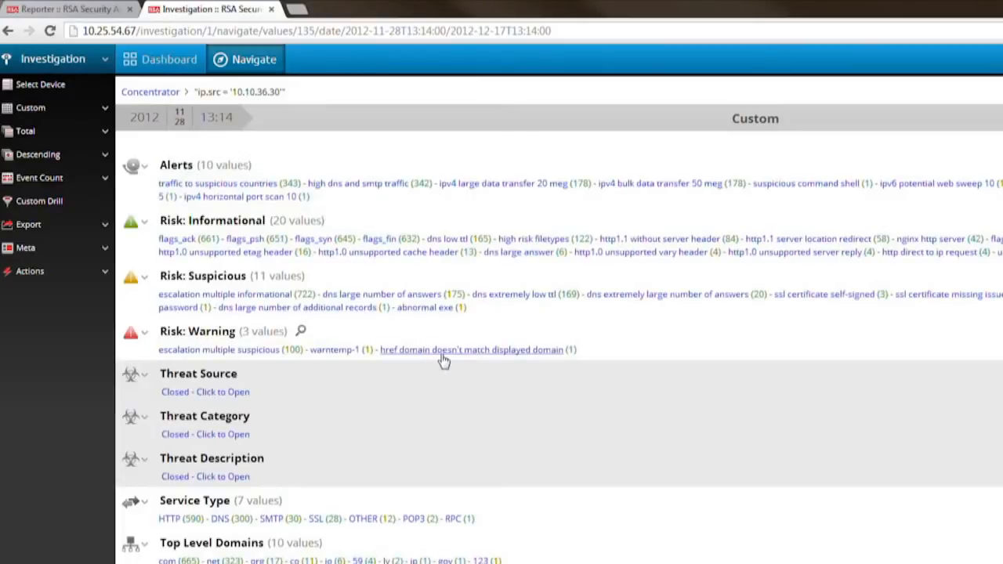
mouse_move(492, 359)
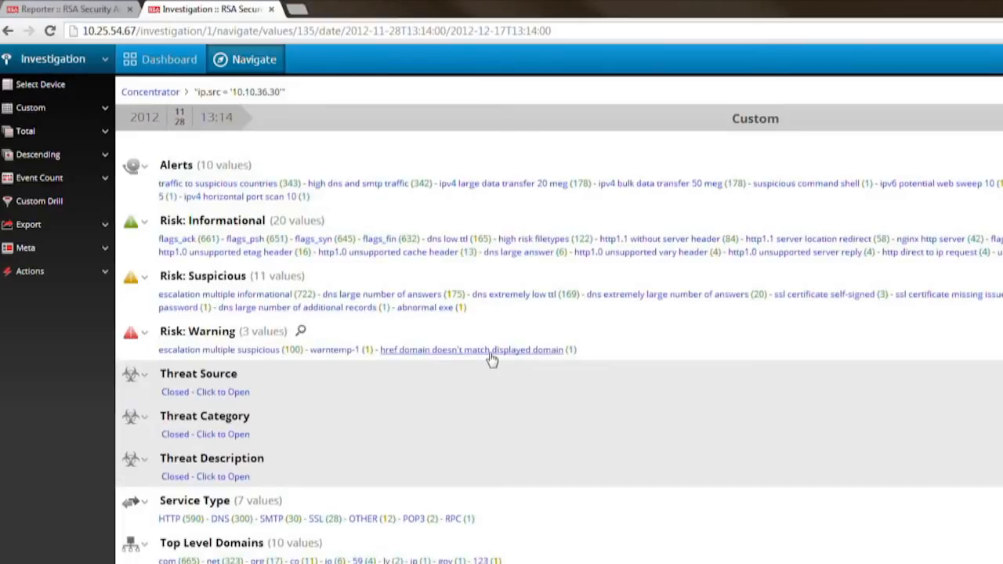
click(470, 349)
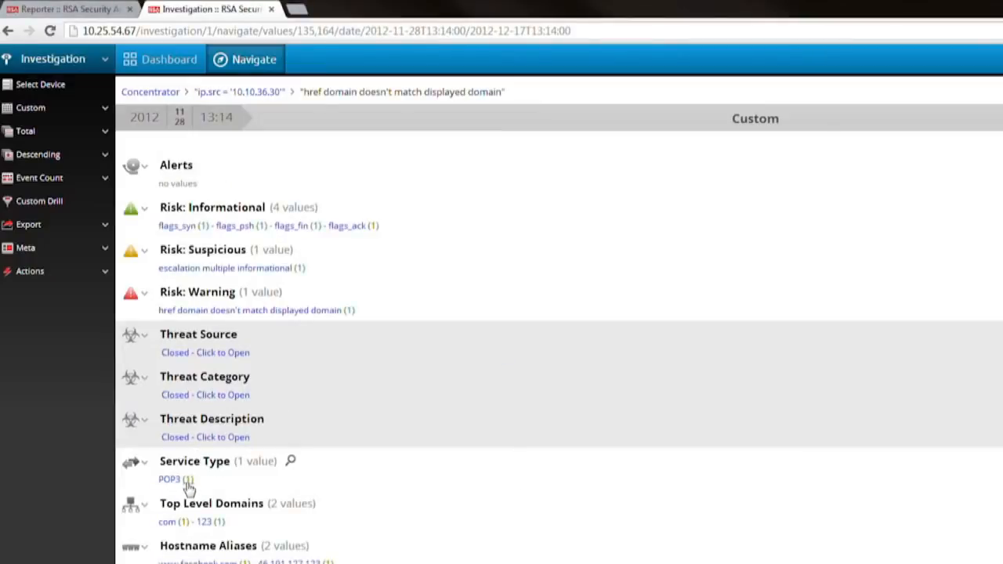
click(170, 480)
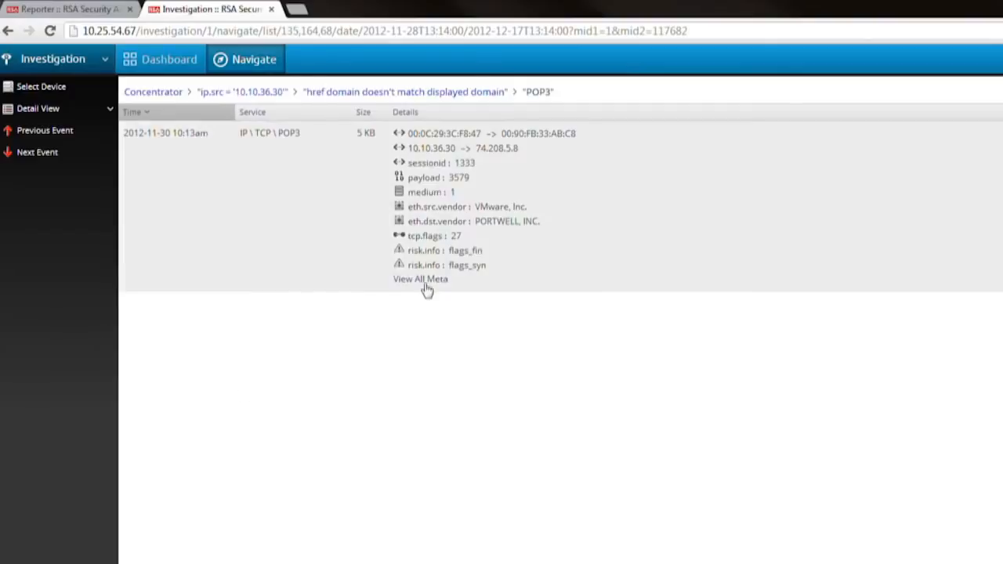
click(420, 279)
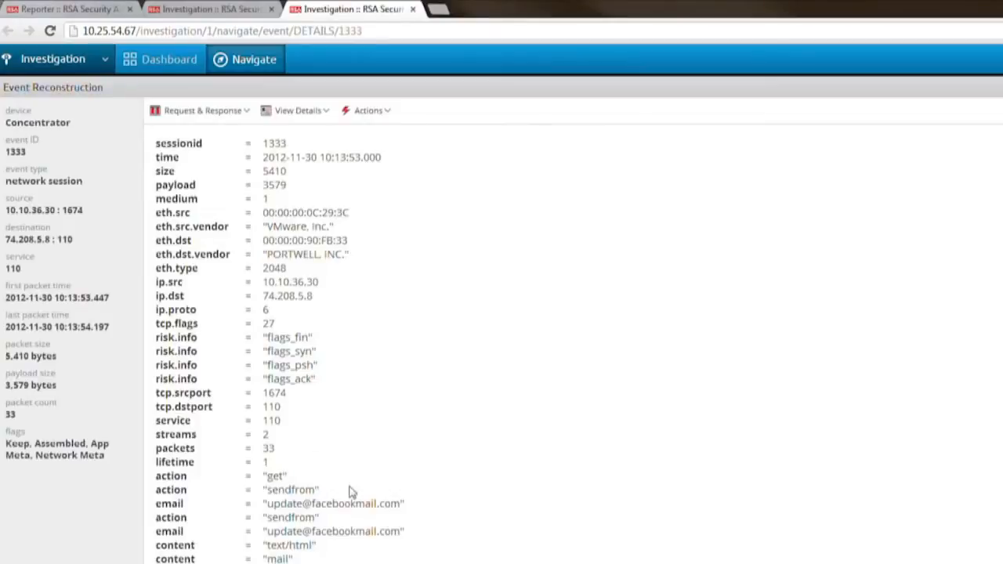
scroll(down, 3)
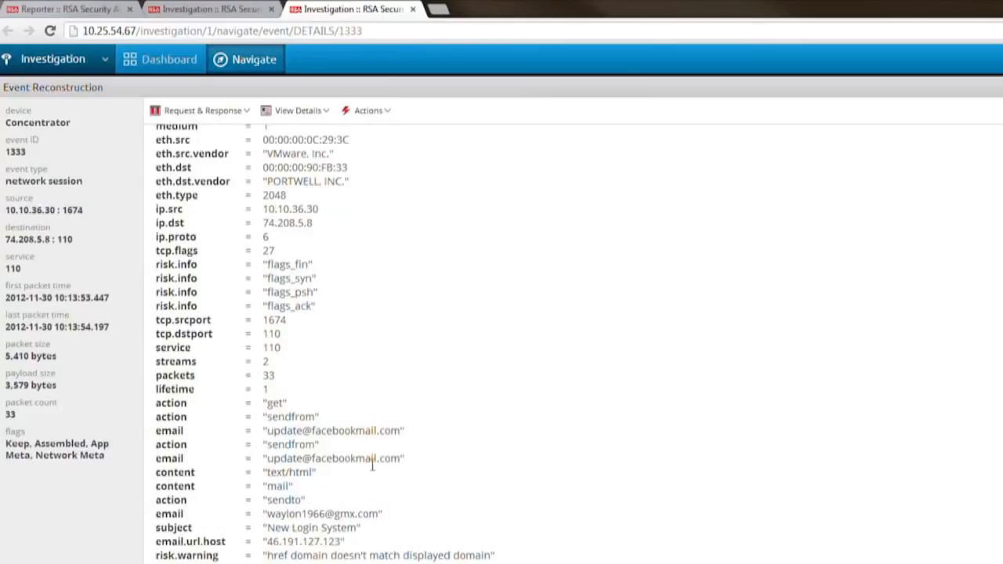
click(298, 109)
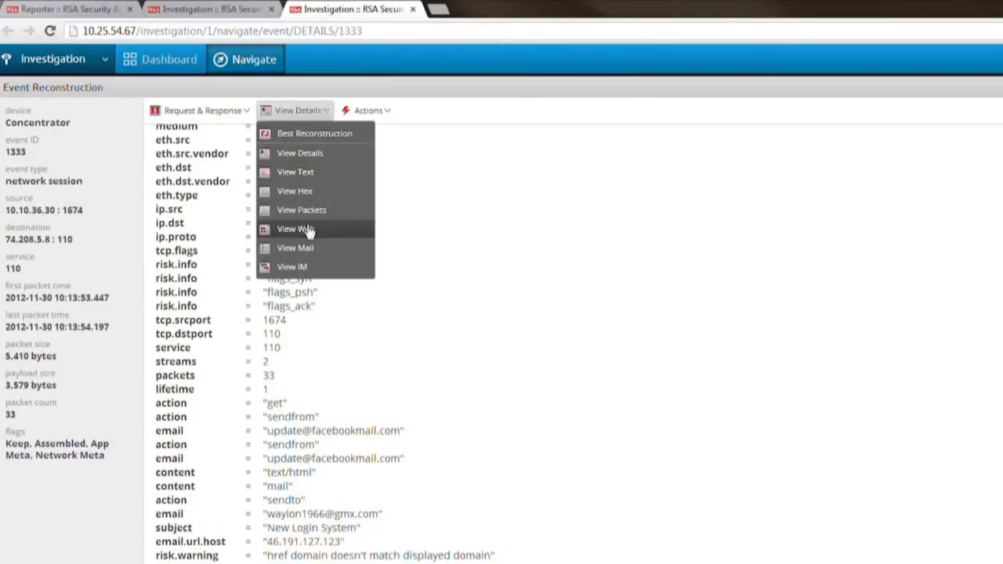
click(295, 247)
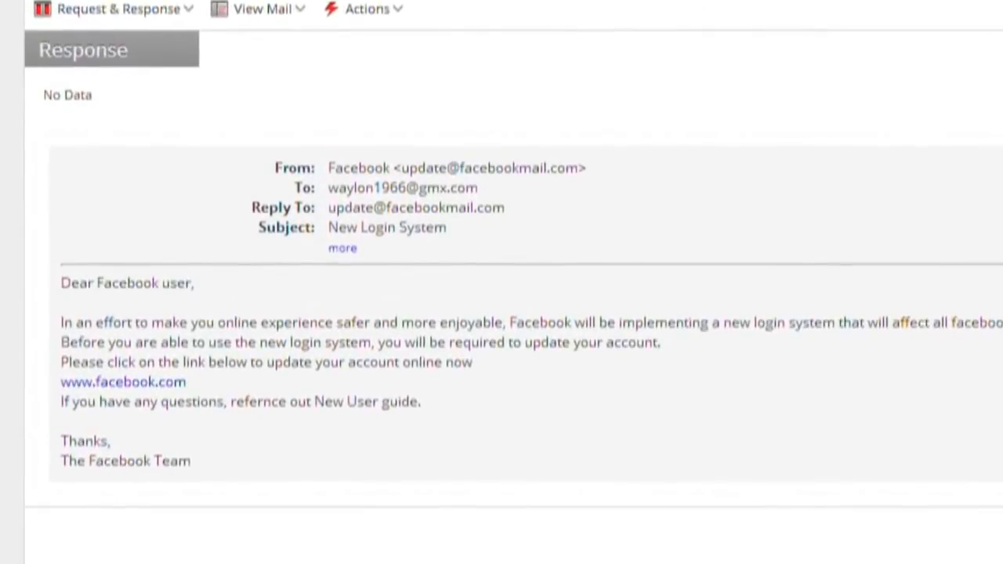
mouse_move(330, 188)
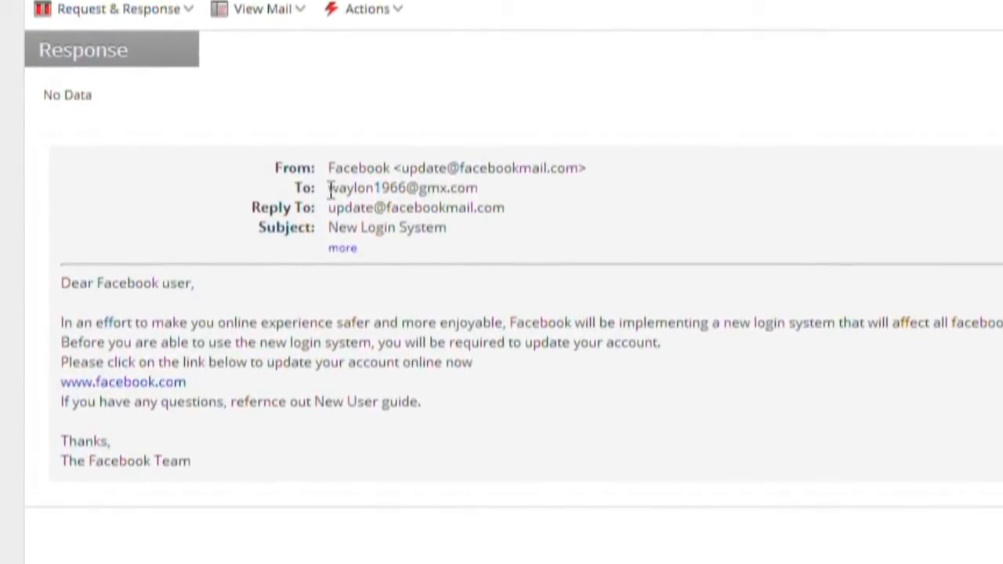
Step: Select the recipient address, switch to Best Reconstruction, and return to the 10.10.36.30 meta overview
double_click(401, 188)
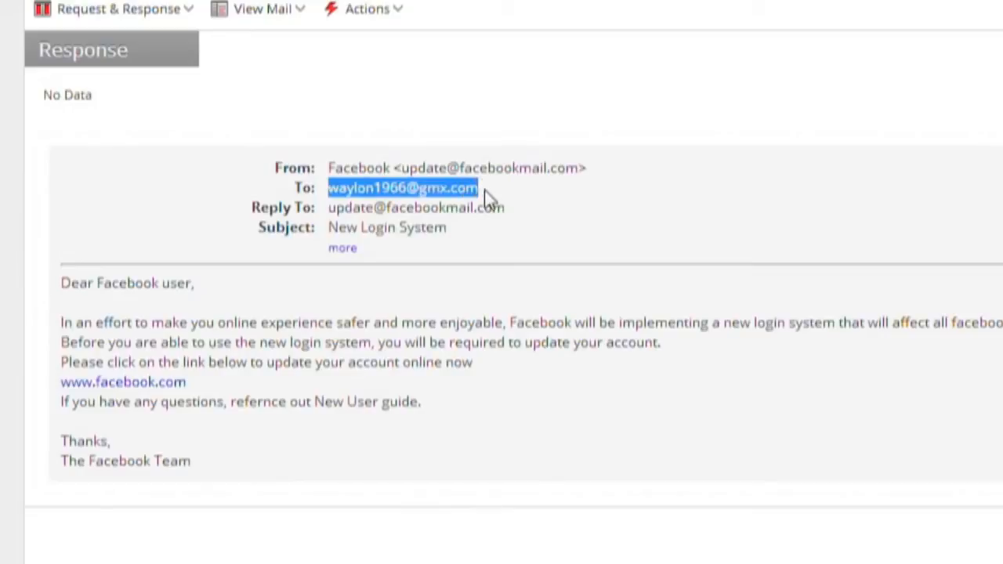
mouse_move(449, 320)
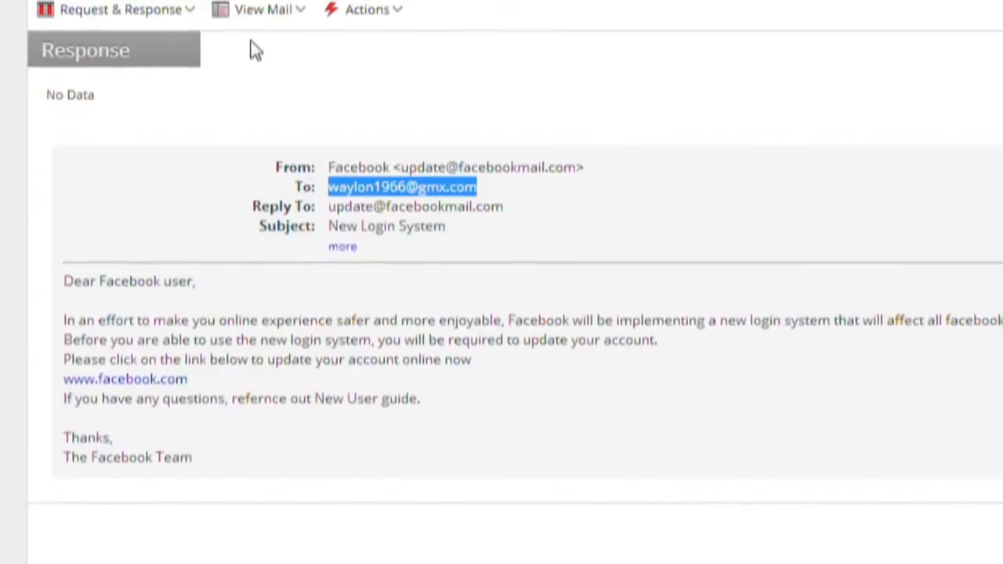
click(264, 9)
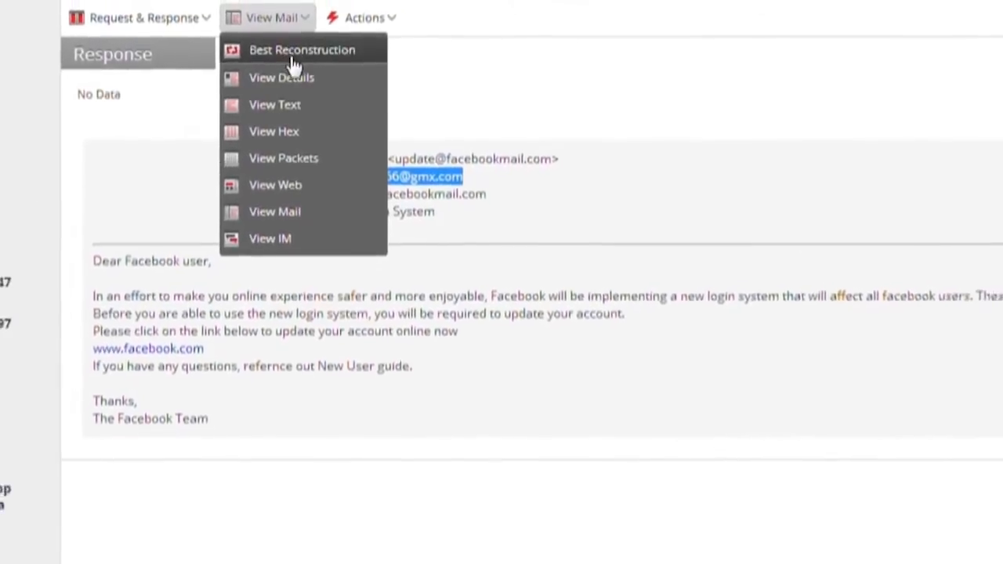
click(280, 77)
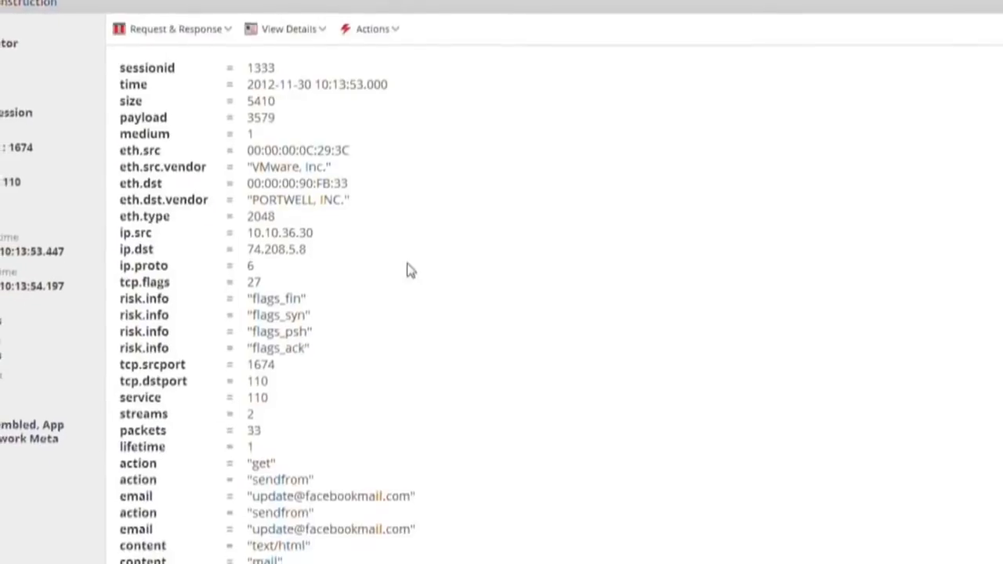
scroll(down, 3)
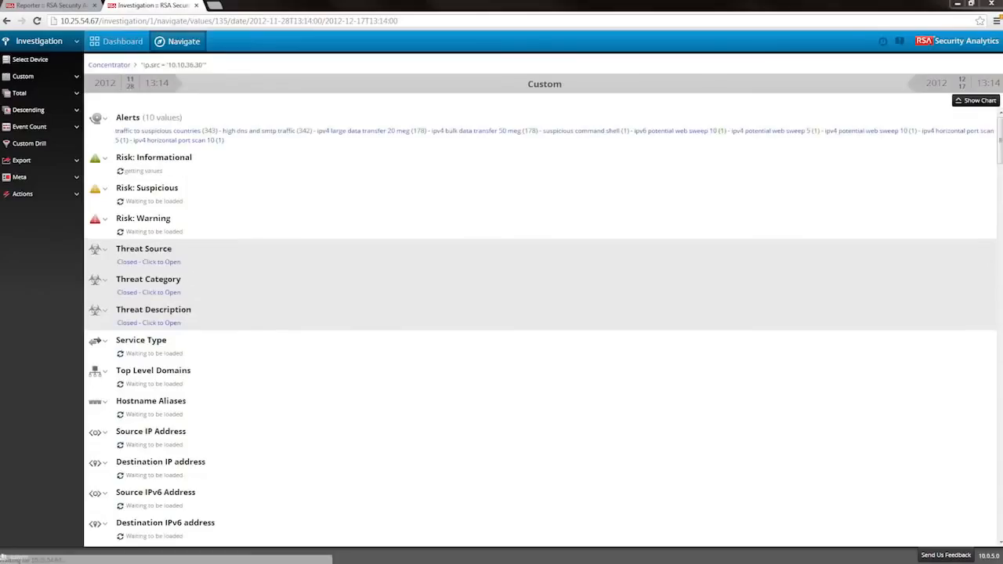
Step: Review the meta values and open session 1358 to 46.191.127.123 in Belarus, flagged MS Command Shell
right_click(317, 353)
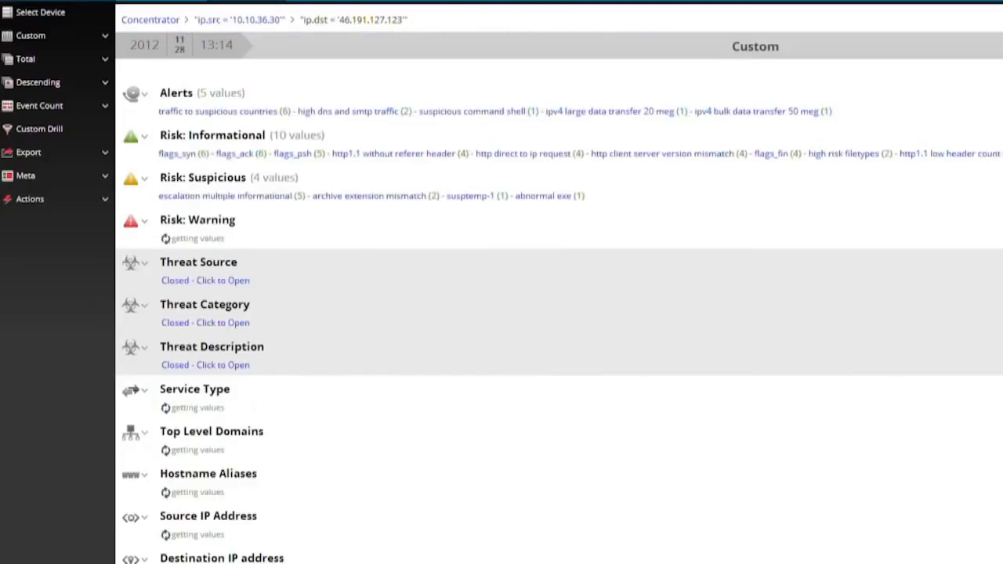
scroll(down, 3)
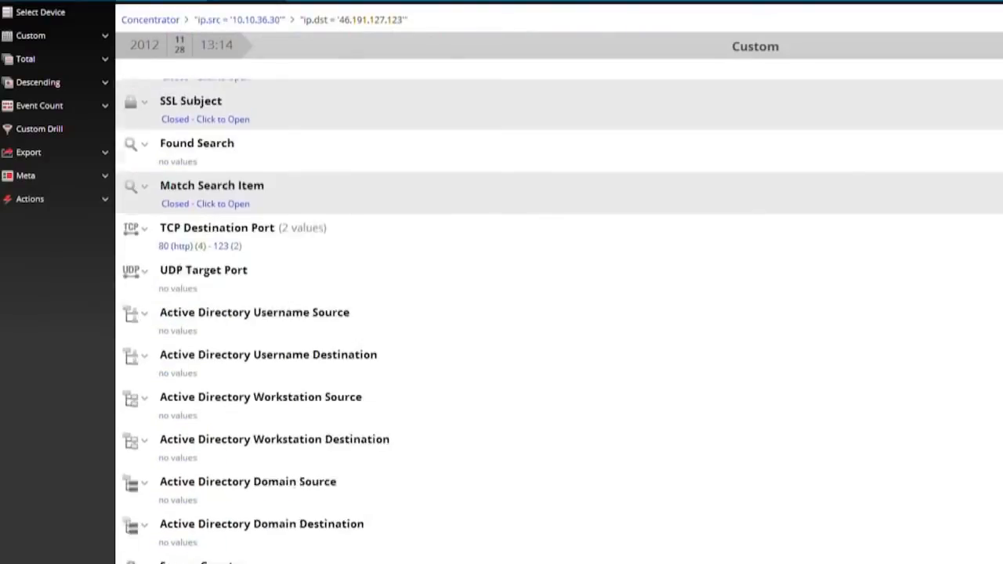
scroll(down, 3)
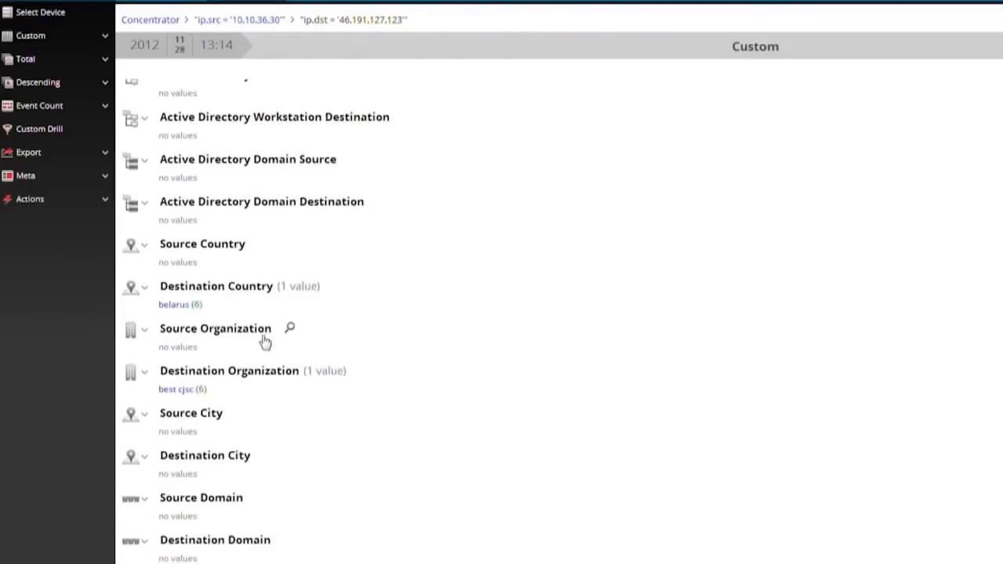
mouse_move(246, 367)
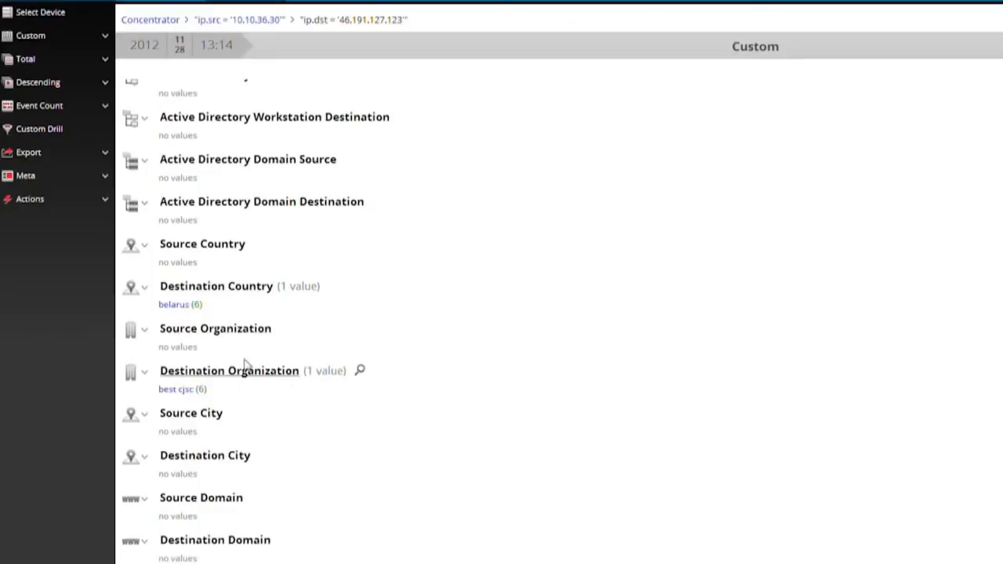
scroll(up, 3)
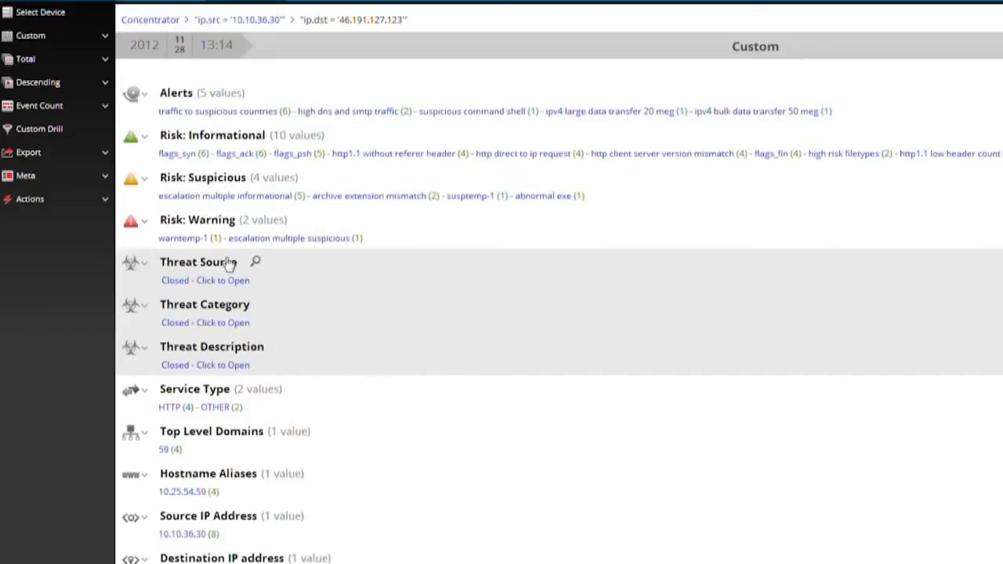
mouse_move(182, 238)
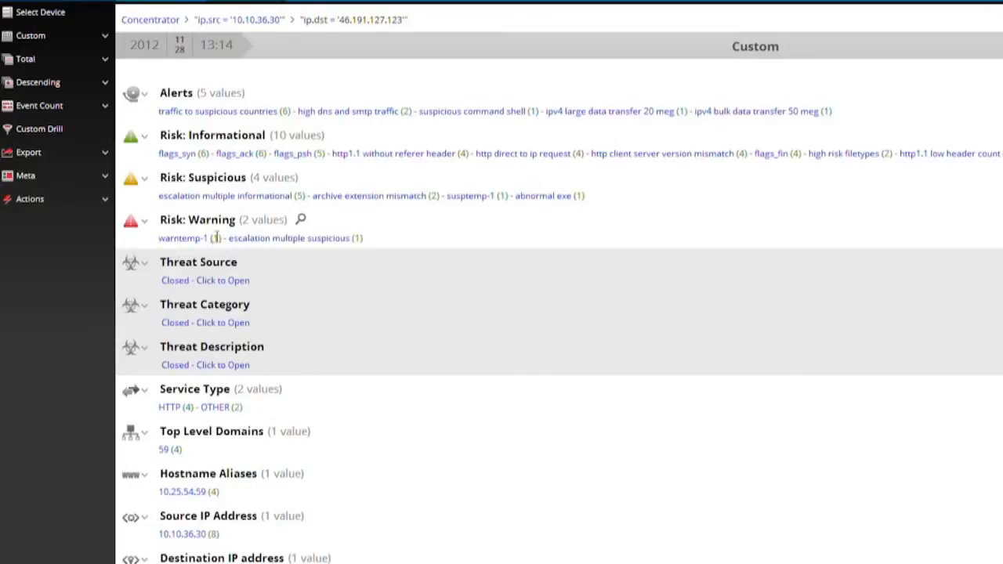
click(182, 239)
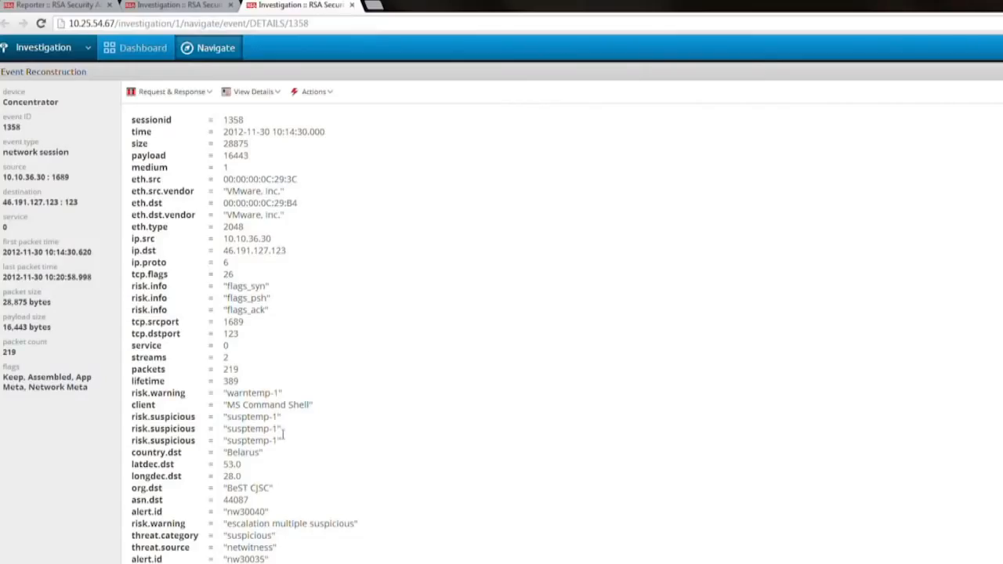
mouse_move(351, 453)
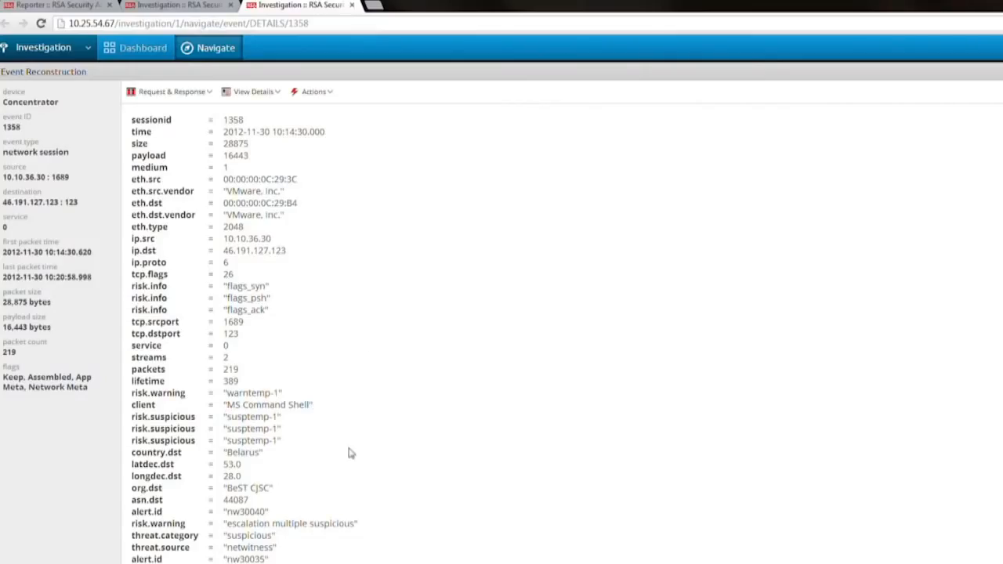
mouse_move(341, 420)
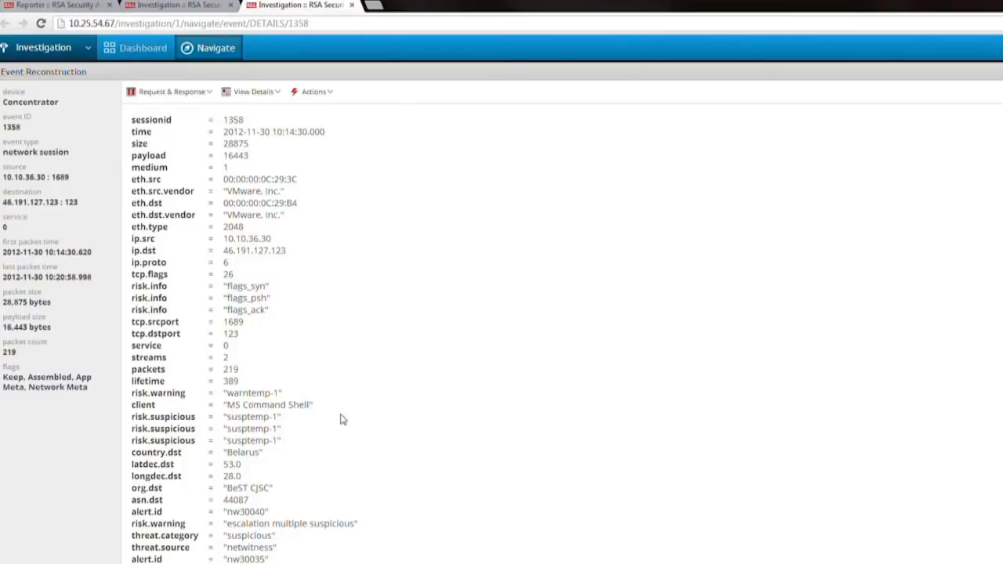
Step: List the available reconstruction views for session 1358
double_click(230, 333)
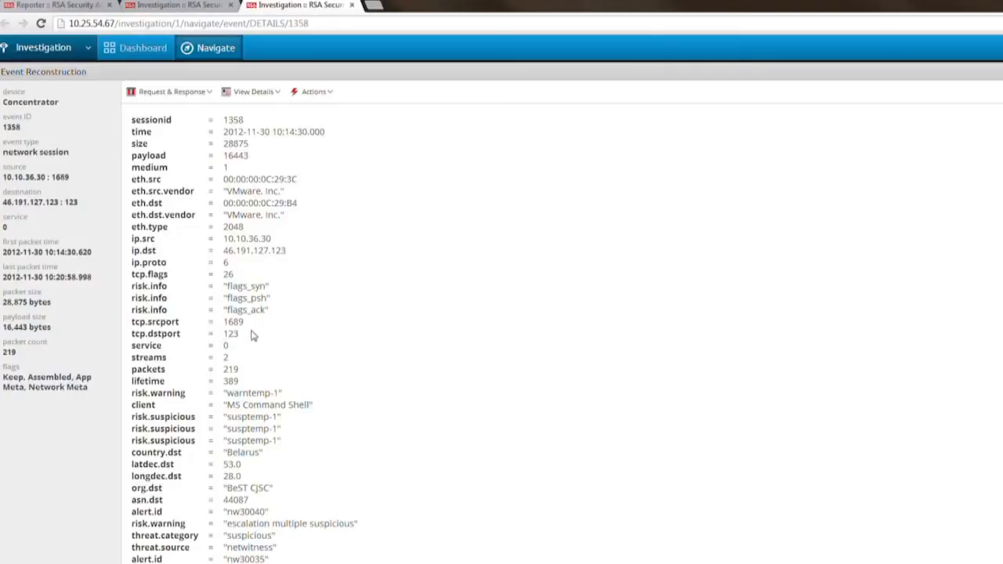
mouse_move(308, 335)
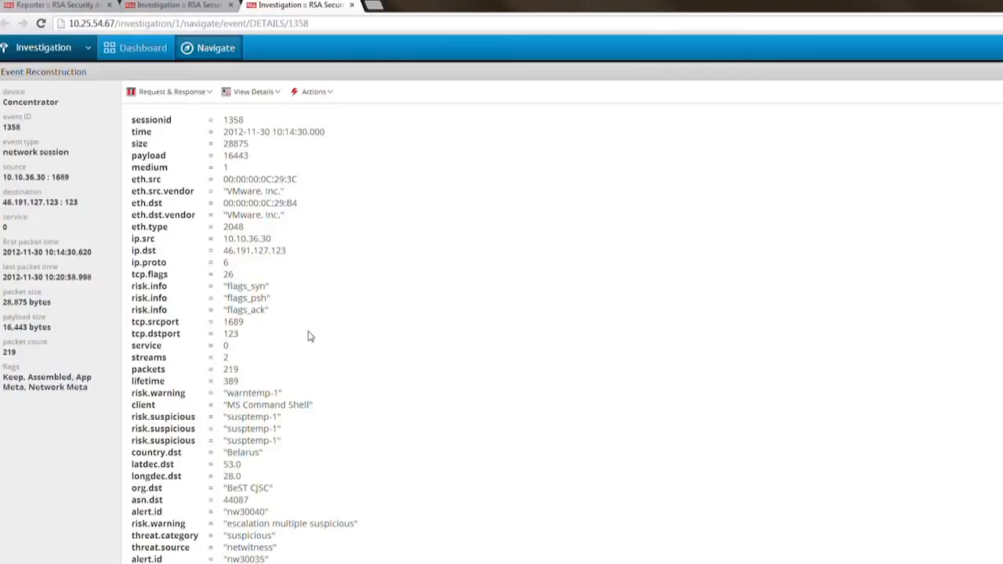
click(250, 91)
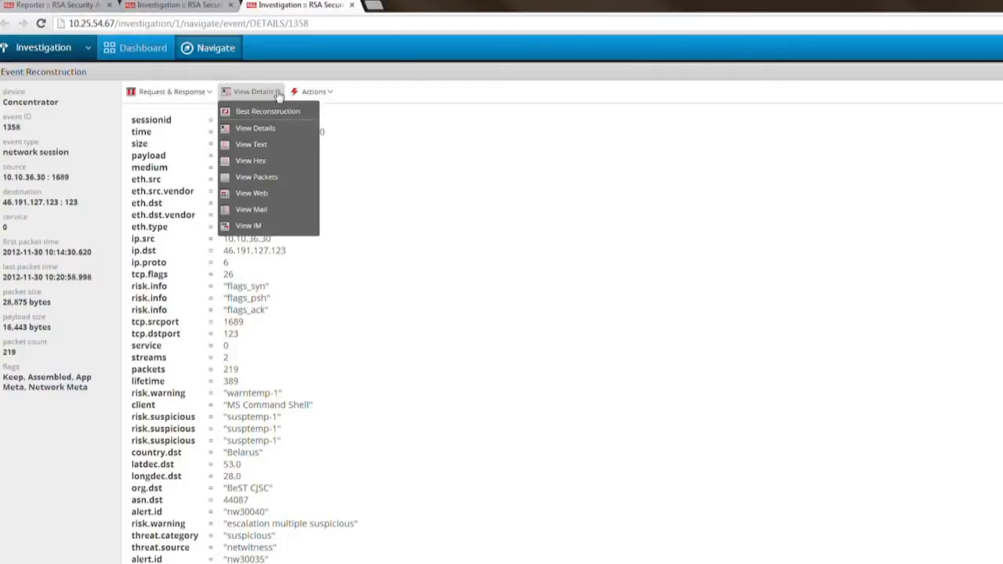
mouse_move(251, 144)
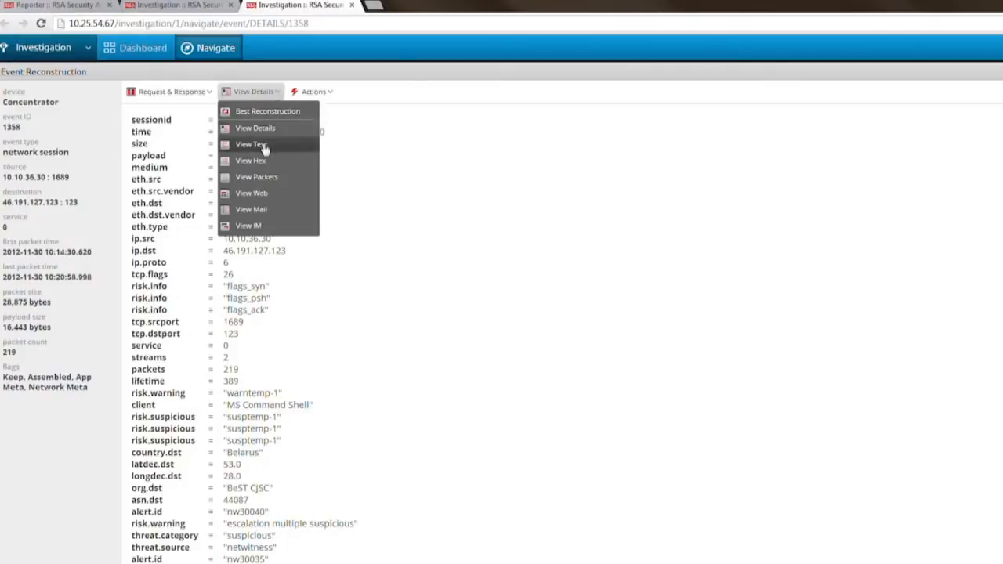
click(250, 144)
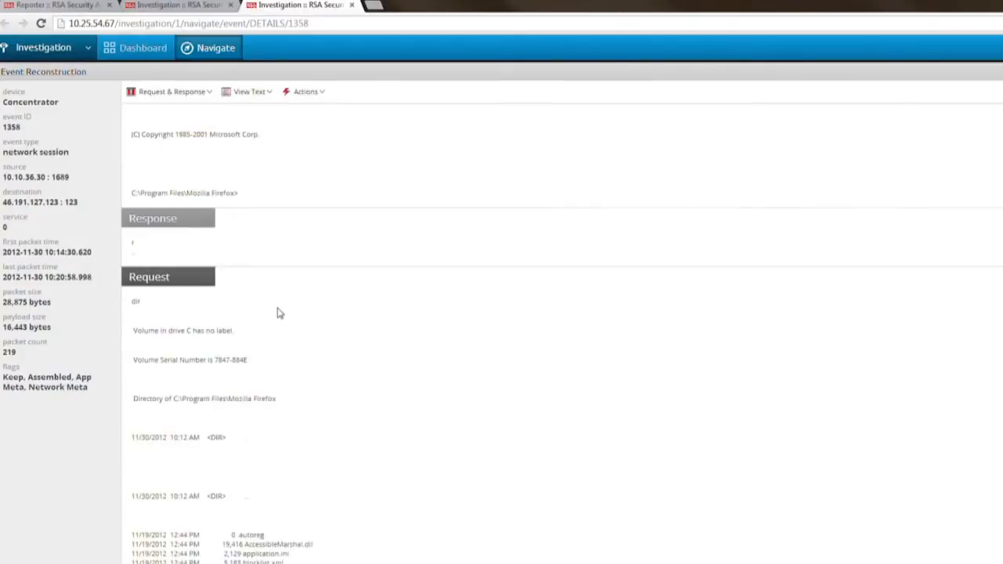
scroll(up, 3)
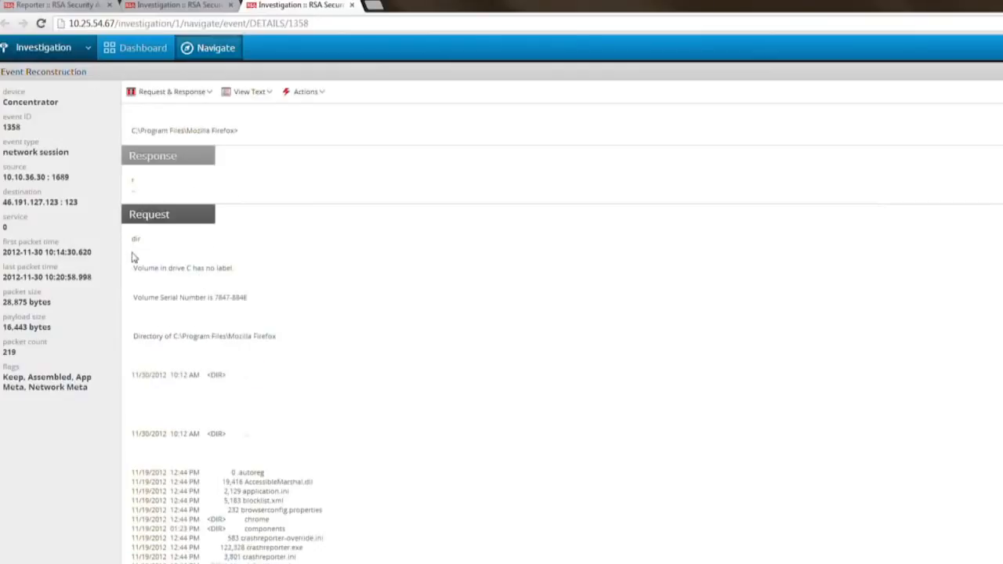
scroll(down, 3)
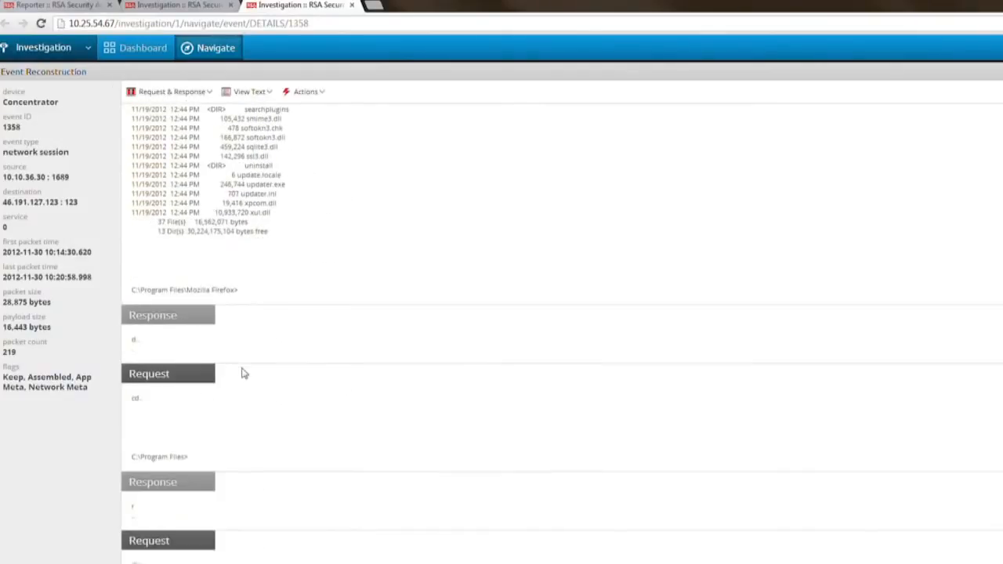
scroll(down, 3)
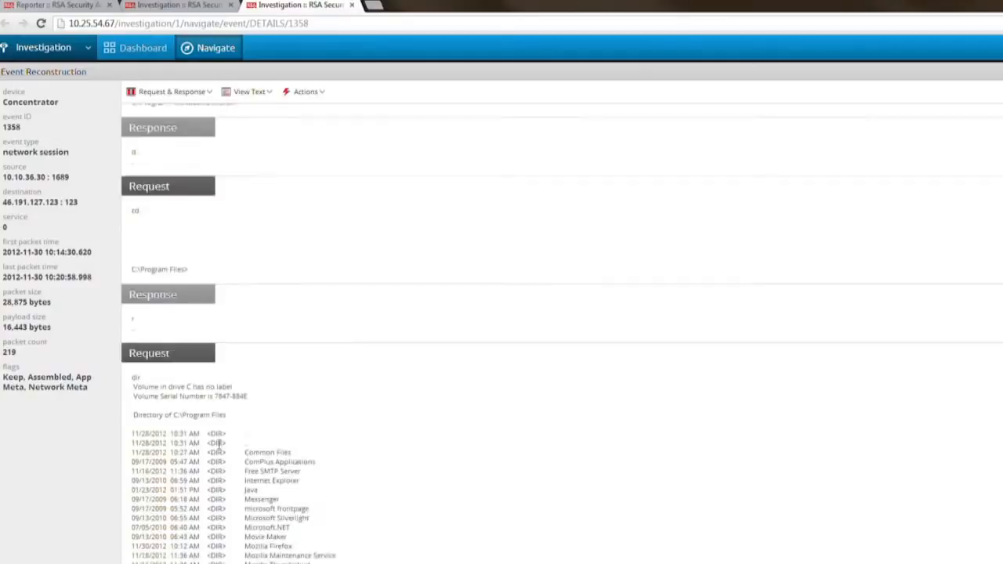
scroll(up, 3)
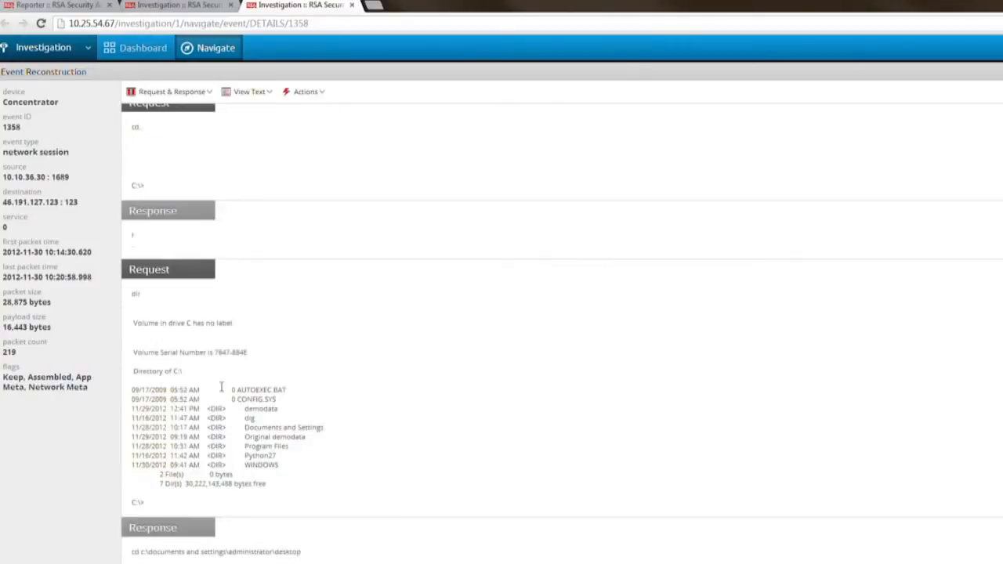
scroll(down, 3)
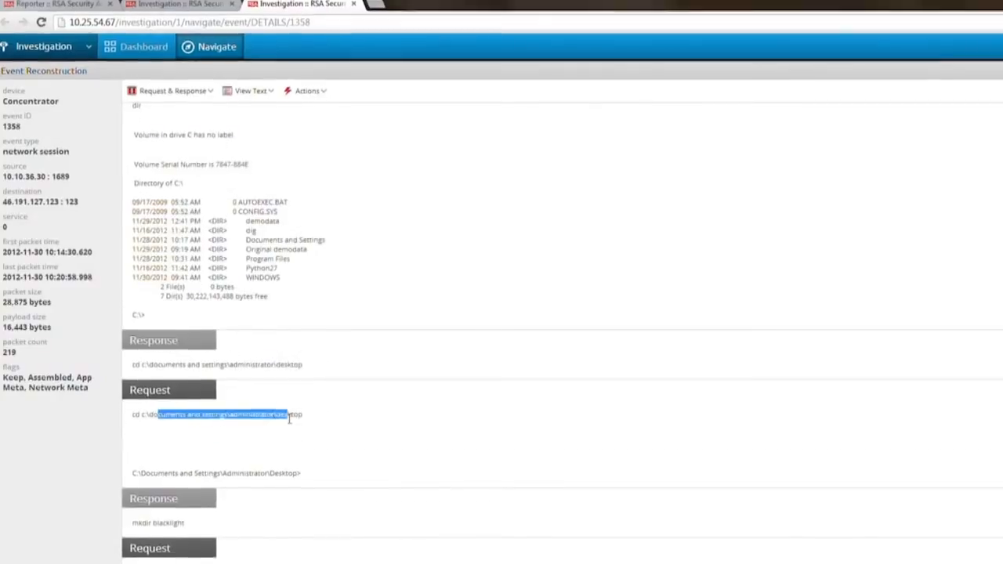
scroll(down, 3)
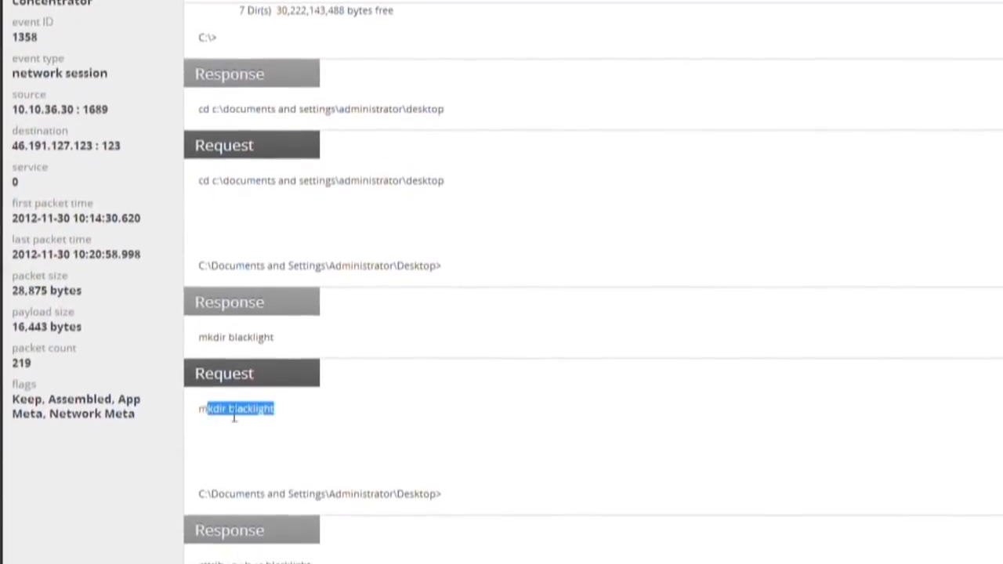
scroll(down, 3)
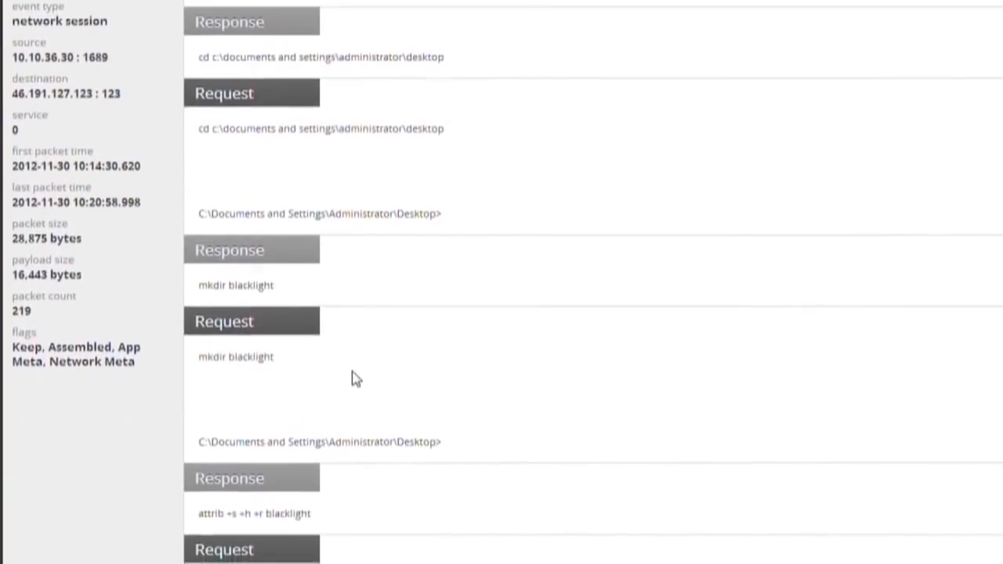
scroll(down, 3)
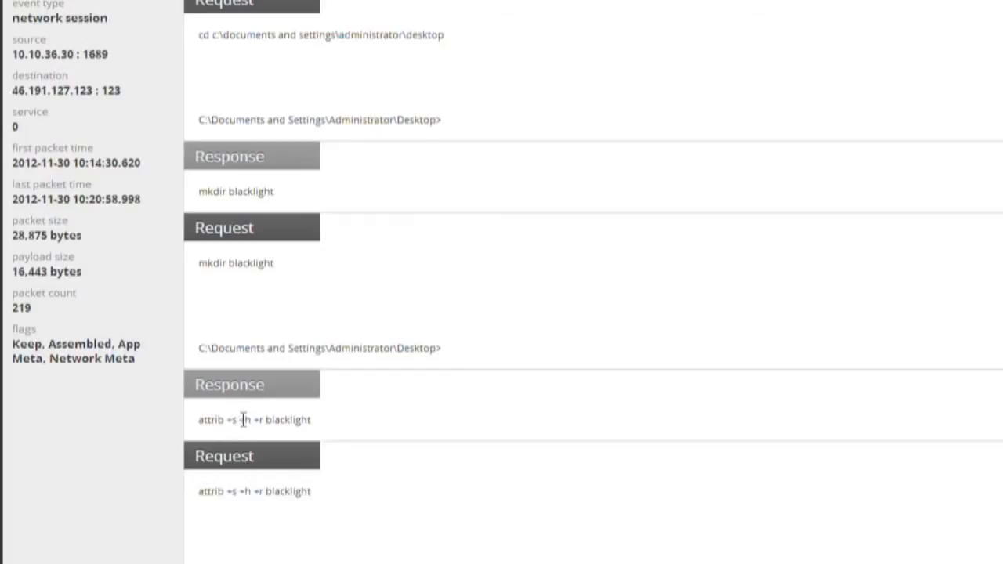
scroll(down, 3)
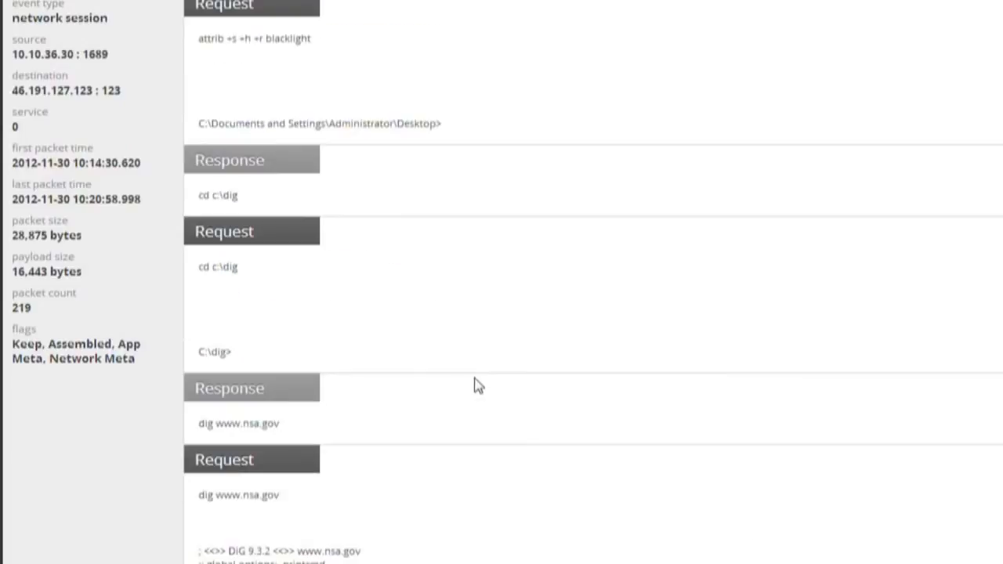
mouse_move(251, 307)
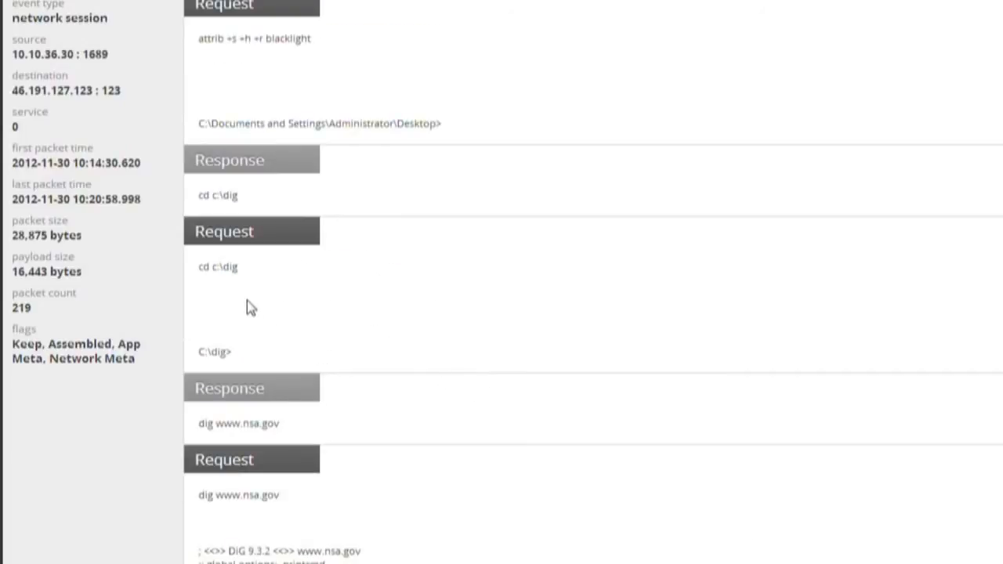
scroll(down, 3)
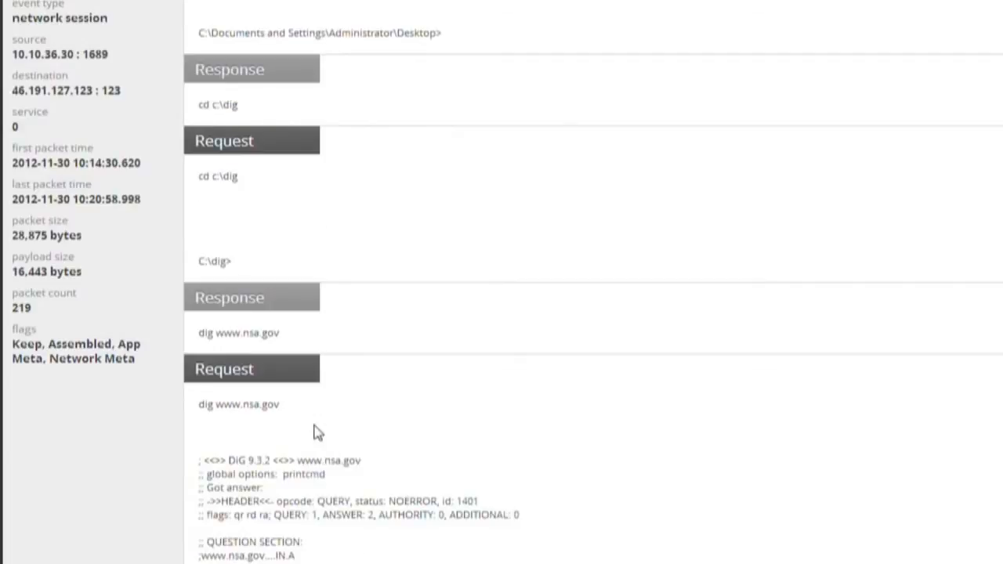